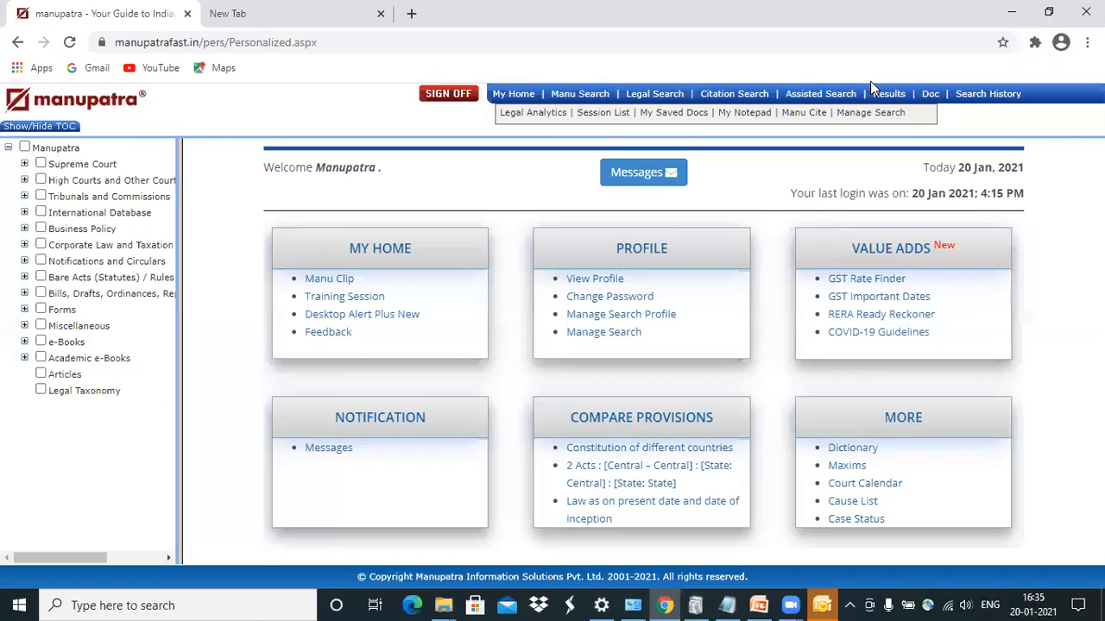
{"action": "mouse_move", "coordinate": [654, 93]}
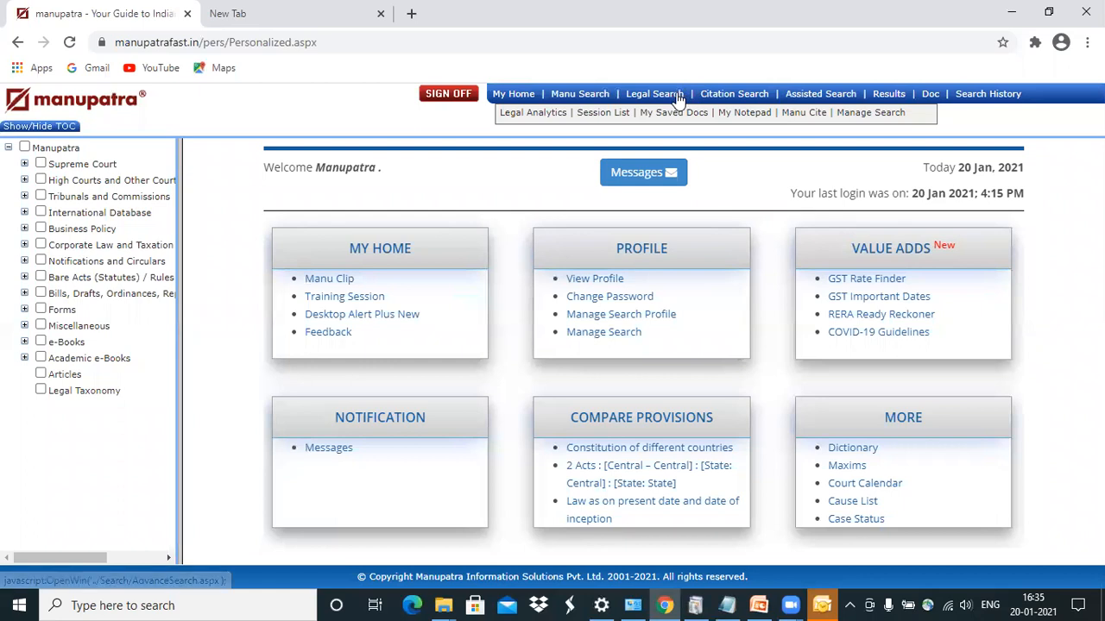
Open Legal Search and switch to the GST Search form
{"action": "left_click", "coordinate": [653, 93]}
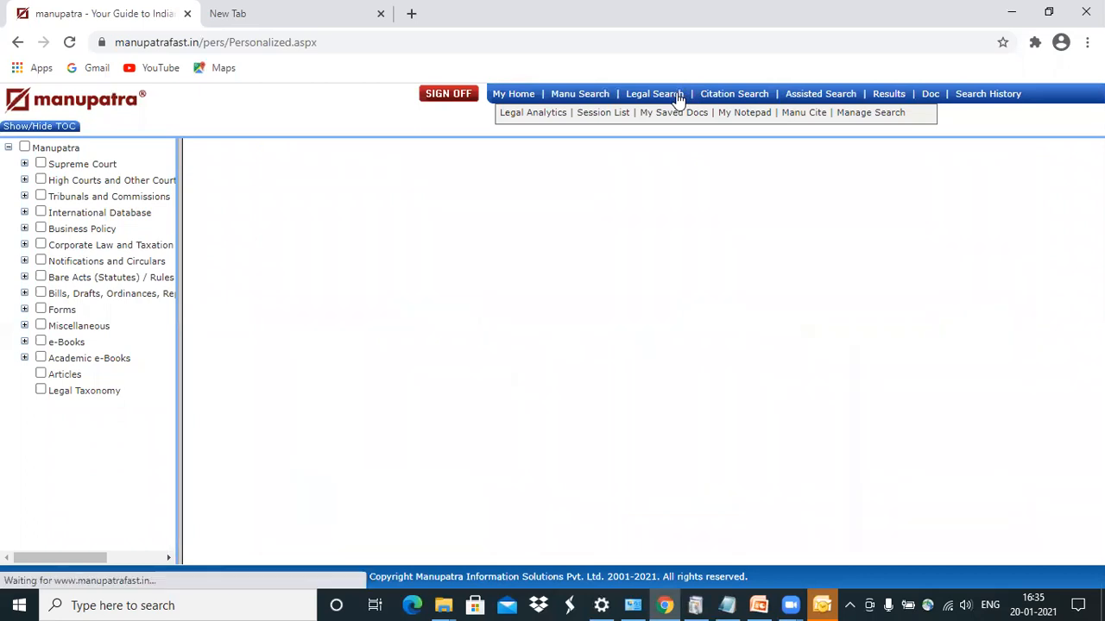
{"action": "left_click", "coordinate": [654, 93]}
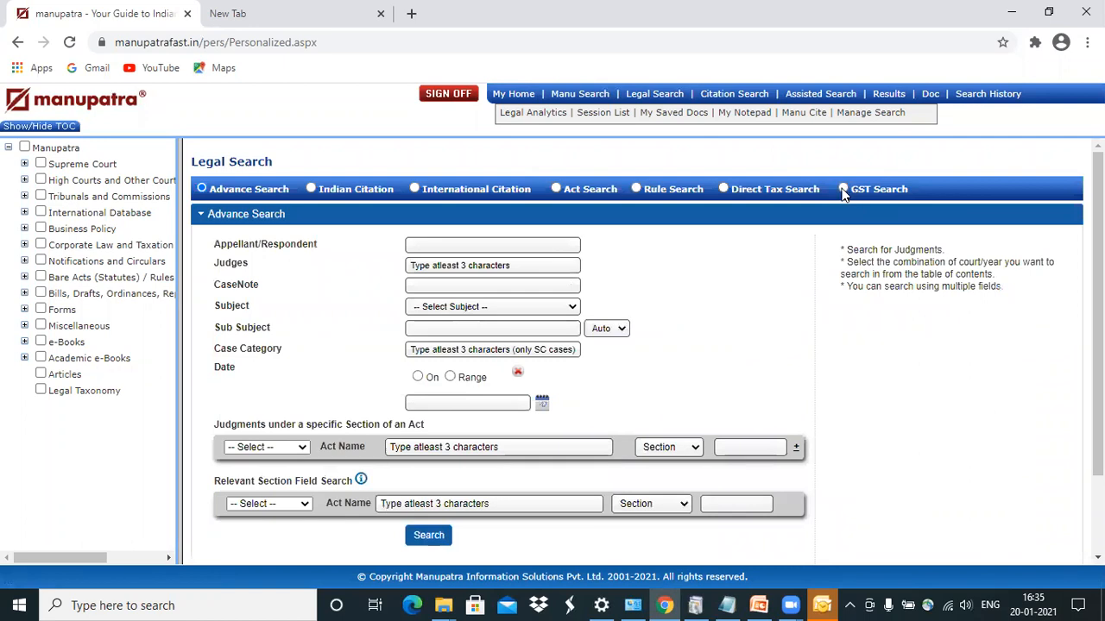
{"action": "left_click", "coordinate": [849, 189]}
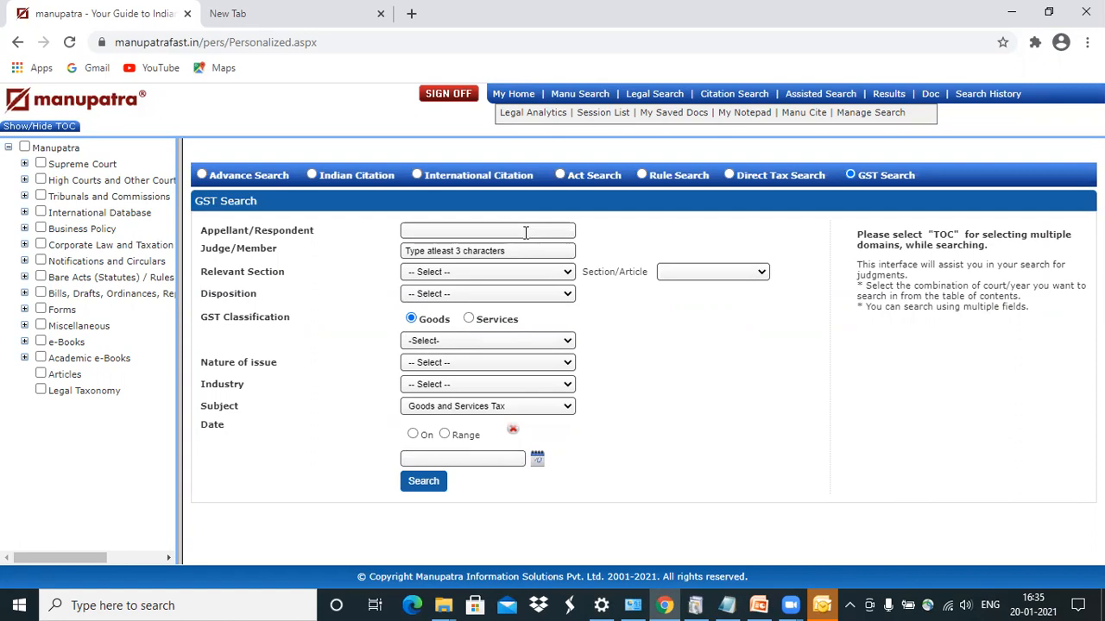
Enter 'State' as the Appellant/Respondent party
{"action": "left_click", "coordinate": [488, 230]}
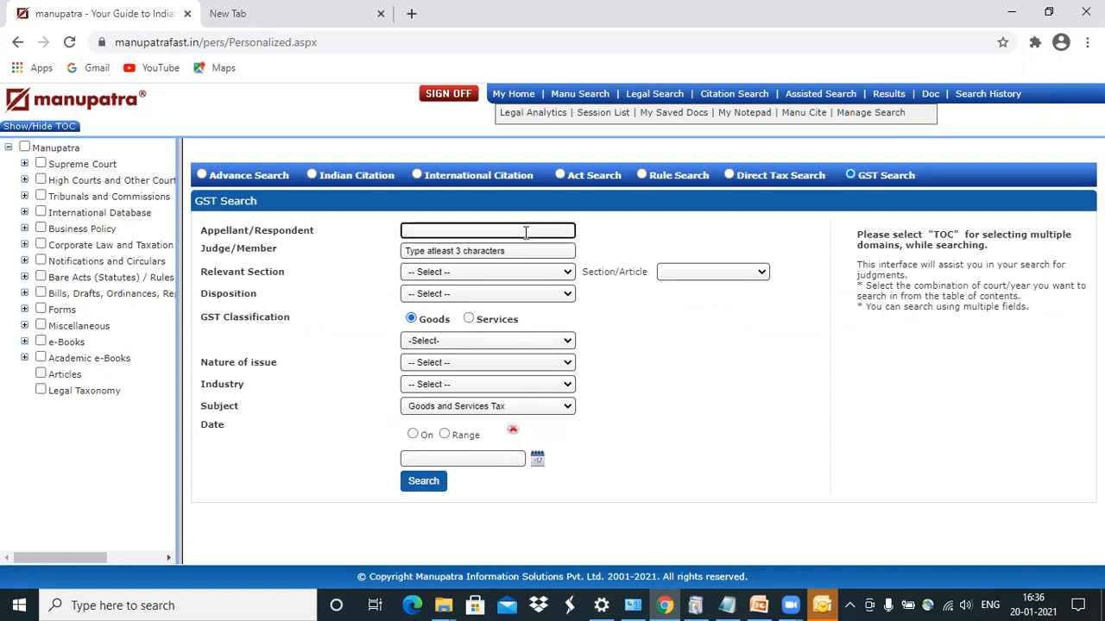
{"action": "left_click", "coordinate": [488, 230]}
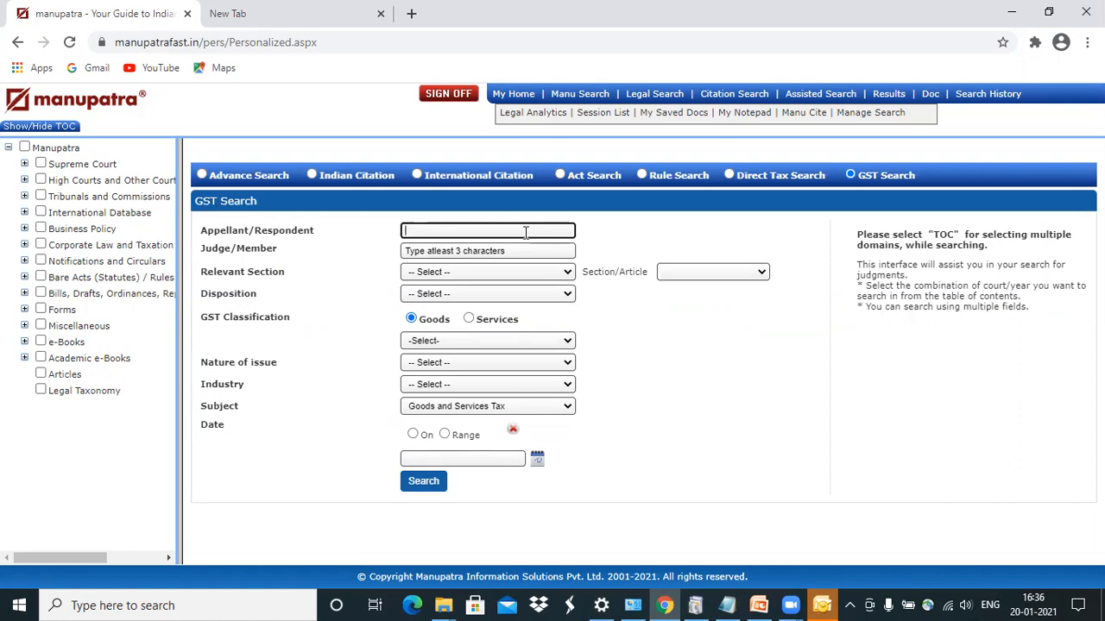
{"action": "type", "text": "sTAT="}
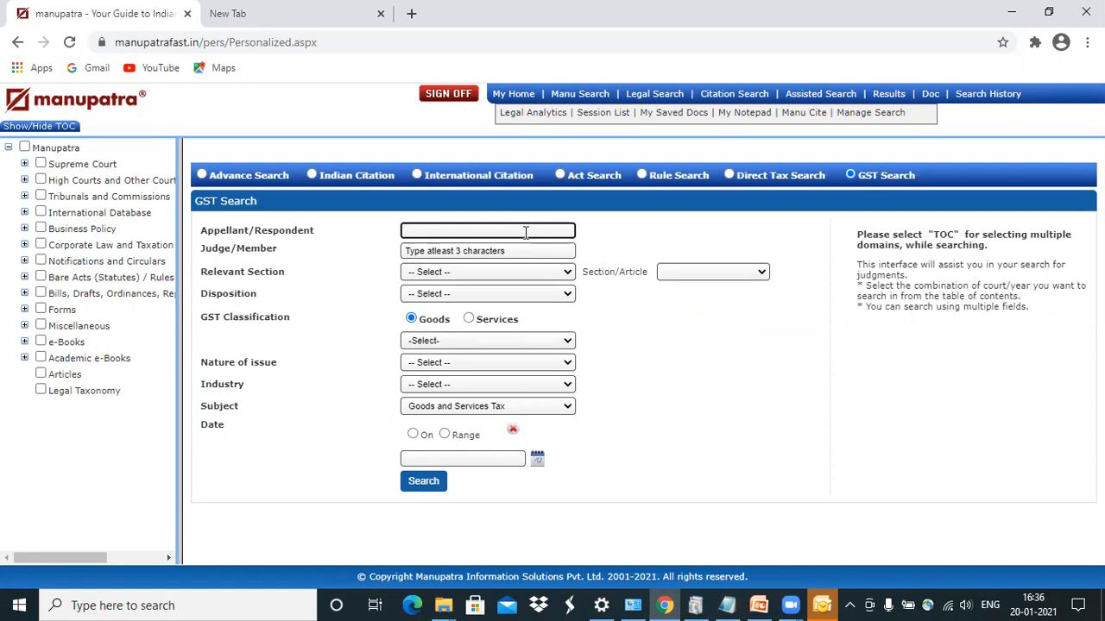
{"action": "type", "text": "State"}
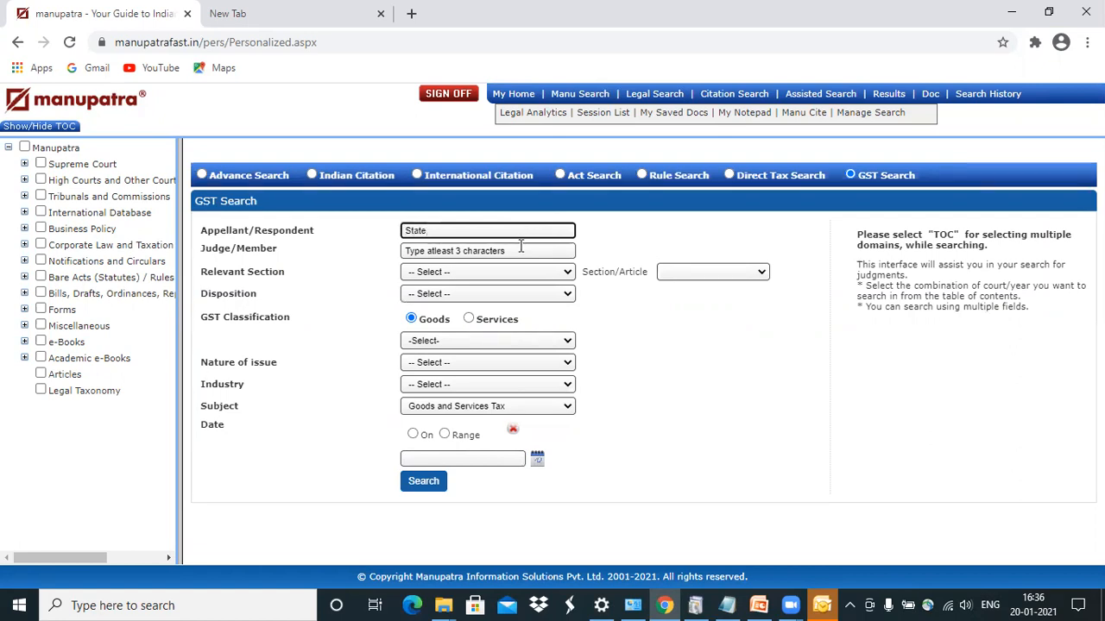
Set the Judge/Member to Jyoti Saran from the suggestions
{"action": "left_click", "coordinate": [487, 250]}
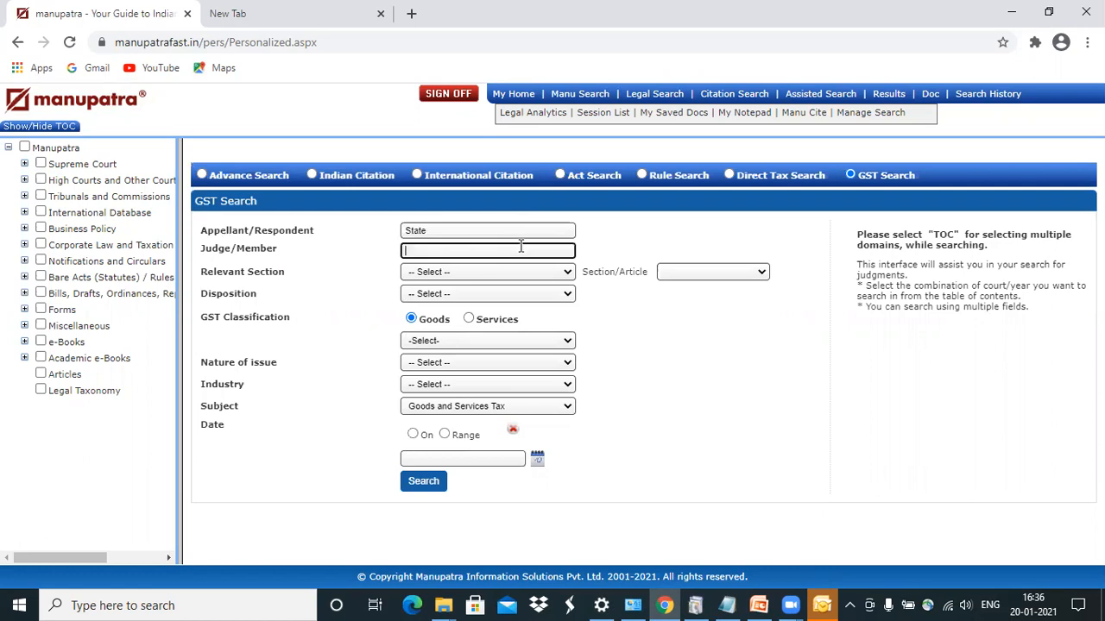
{"action": "type", "text": "Jy"}
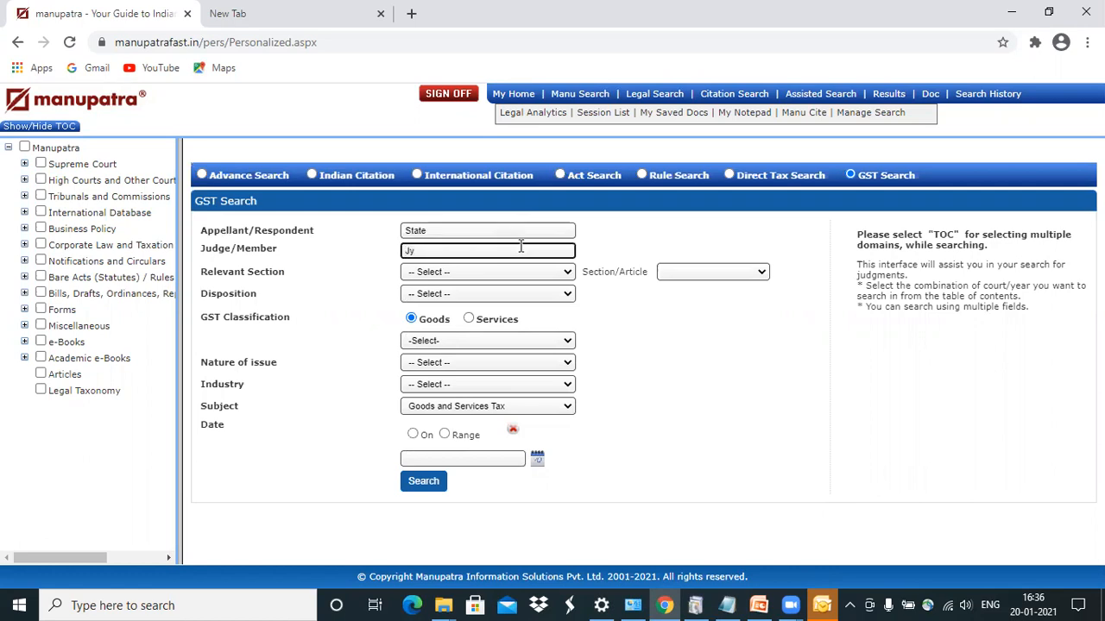
{"action": "type", "text": "Jyoti"}
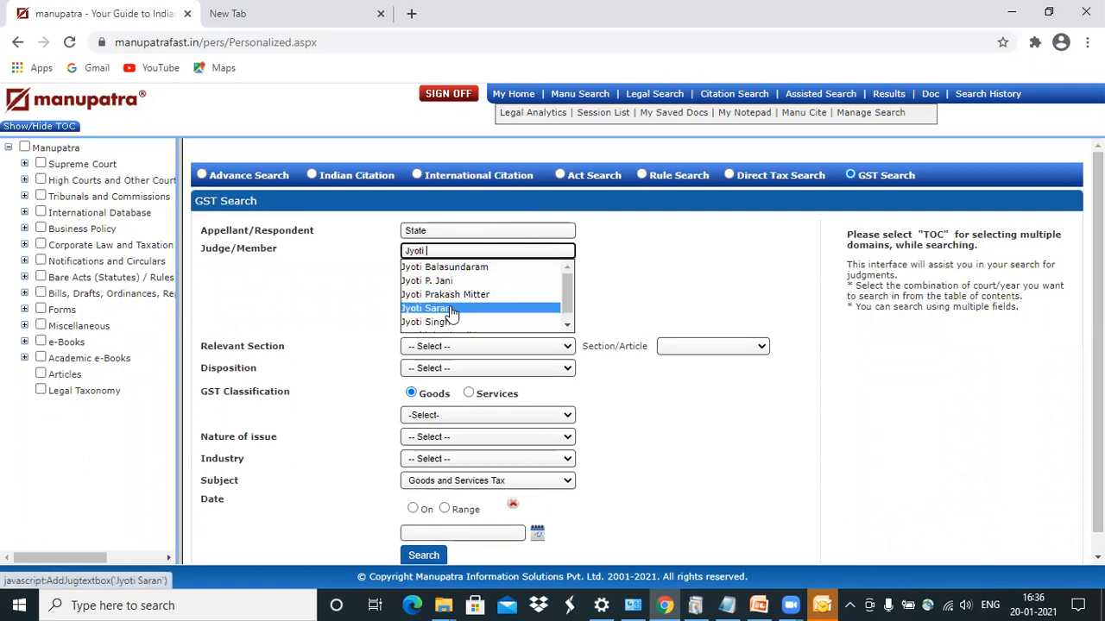
{"action": "left_click", "coordinate": [426, 308]}
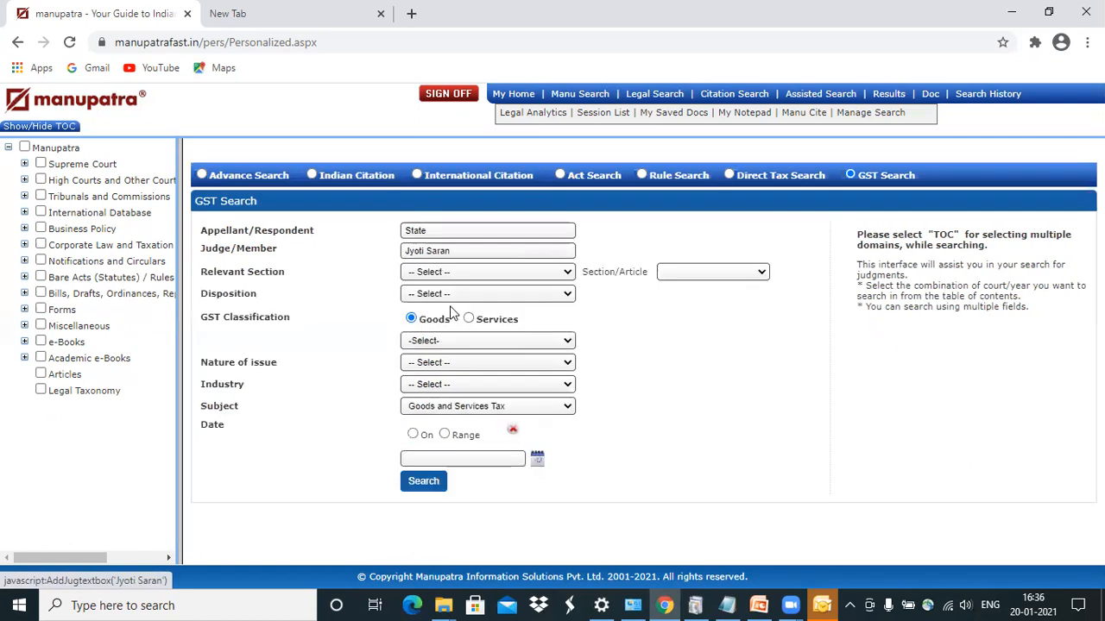
{"action": "left_click", "coordinate": [486, 271]}
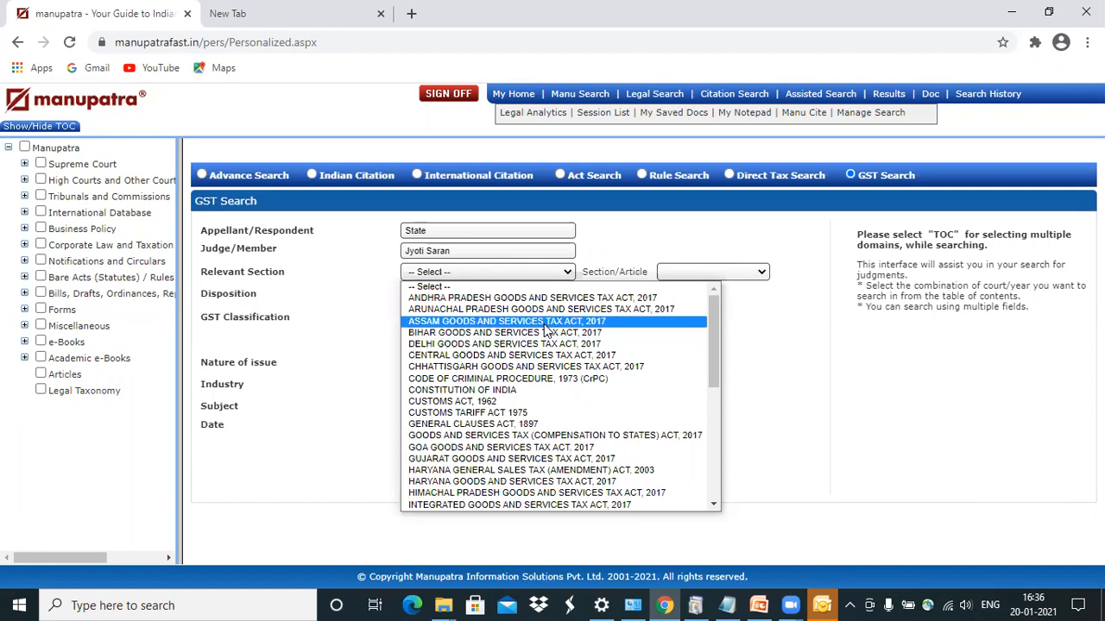
Choose BIHAR GOODS AND SERVICES TAX ACT, 2017 with Section 73 as the relevant provision
{"action": "left_click", "coordinate": [505, 321]}
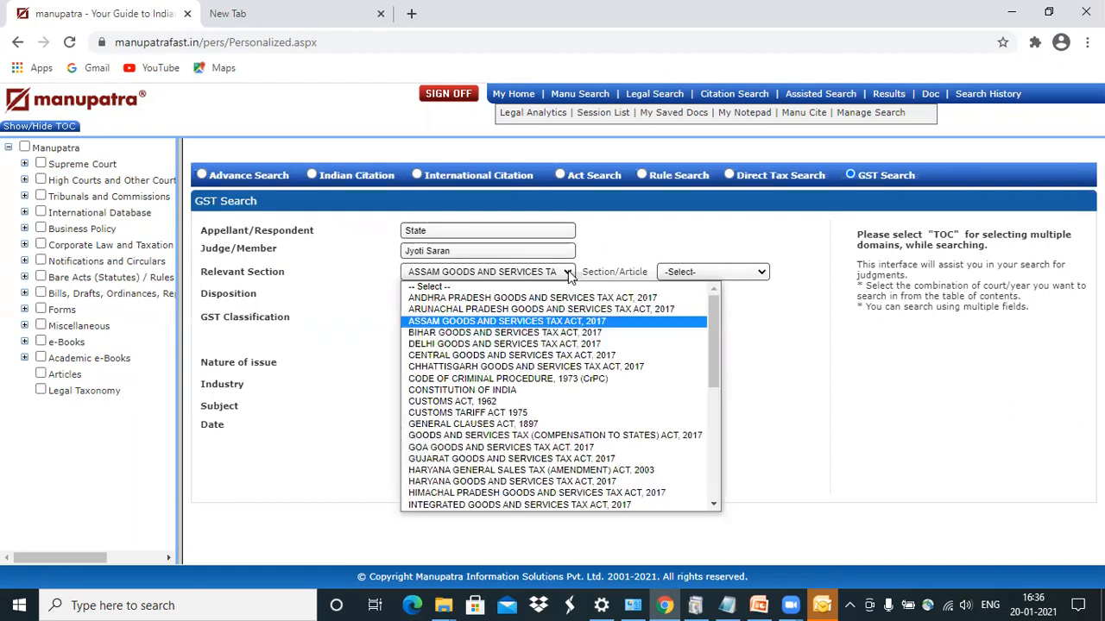
{"action": "mouse_move", "coordinate": [542, 379]}
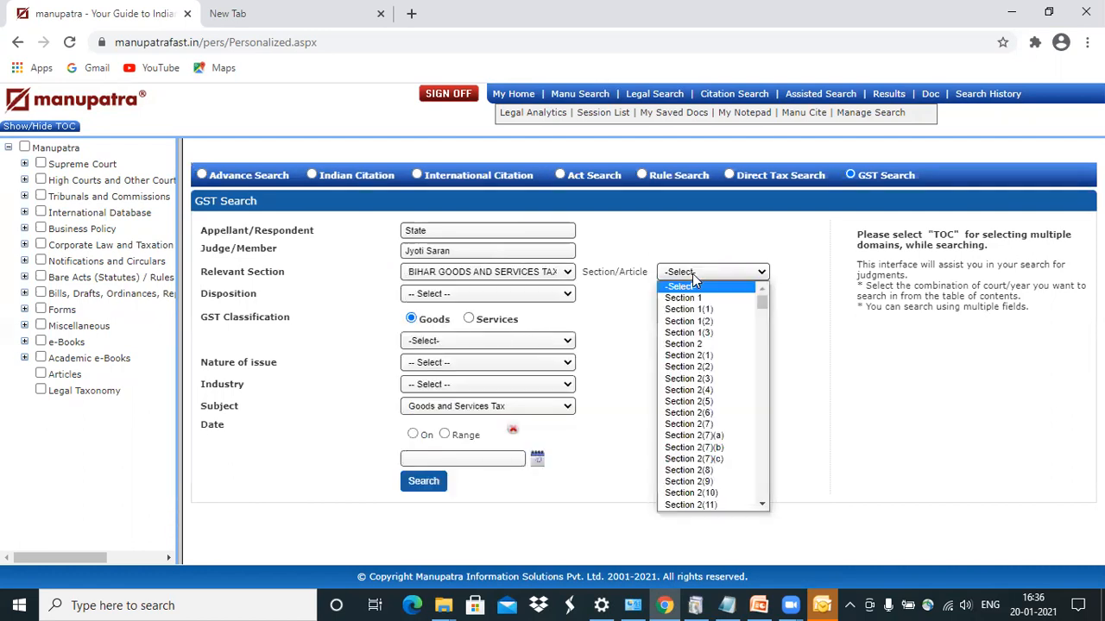
{"action": "mouse_move", "coordinate": [684, 298]}
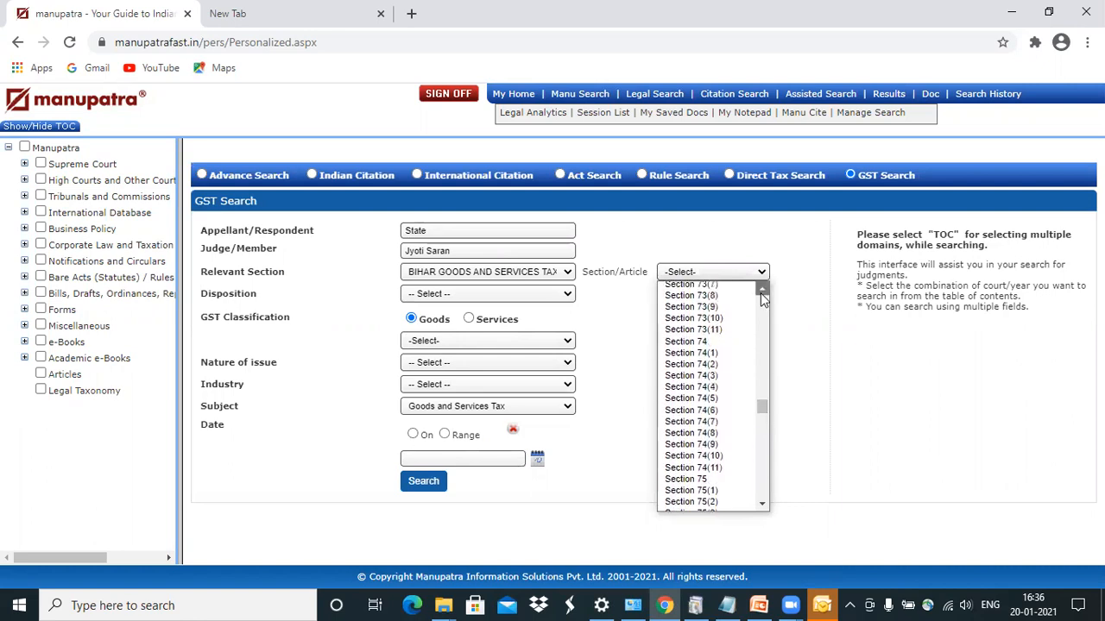
{"action": "left_click", "coordinate": [690, 284]}
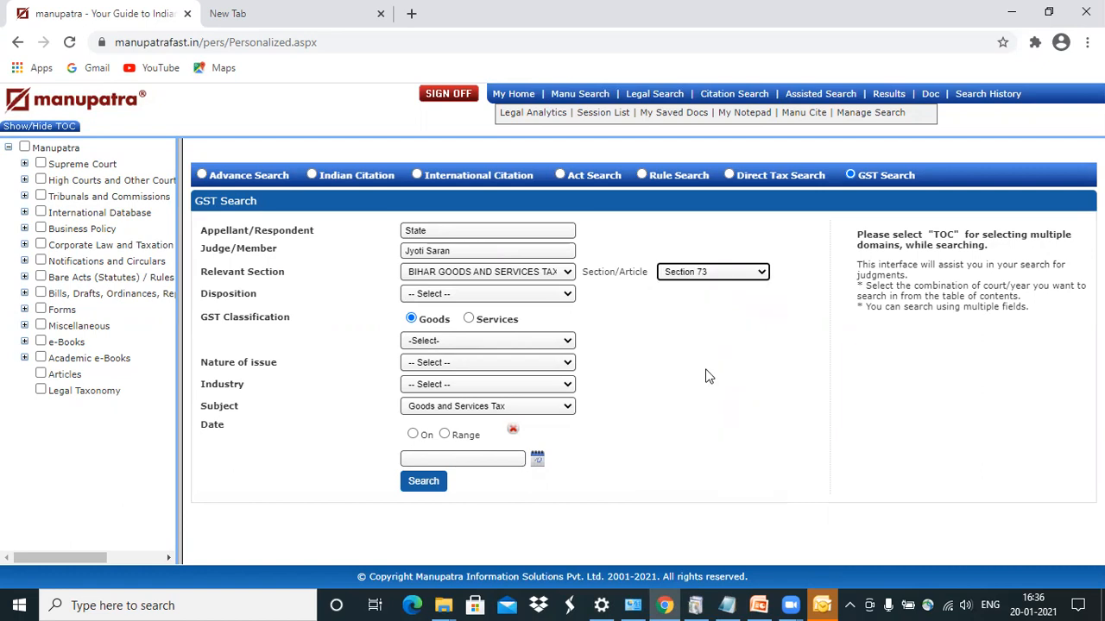
{"action": "left_click", "coordinate": [488, 294]}
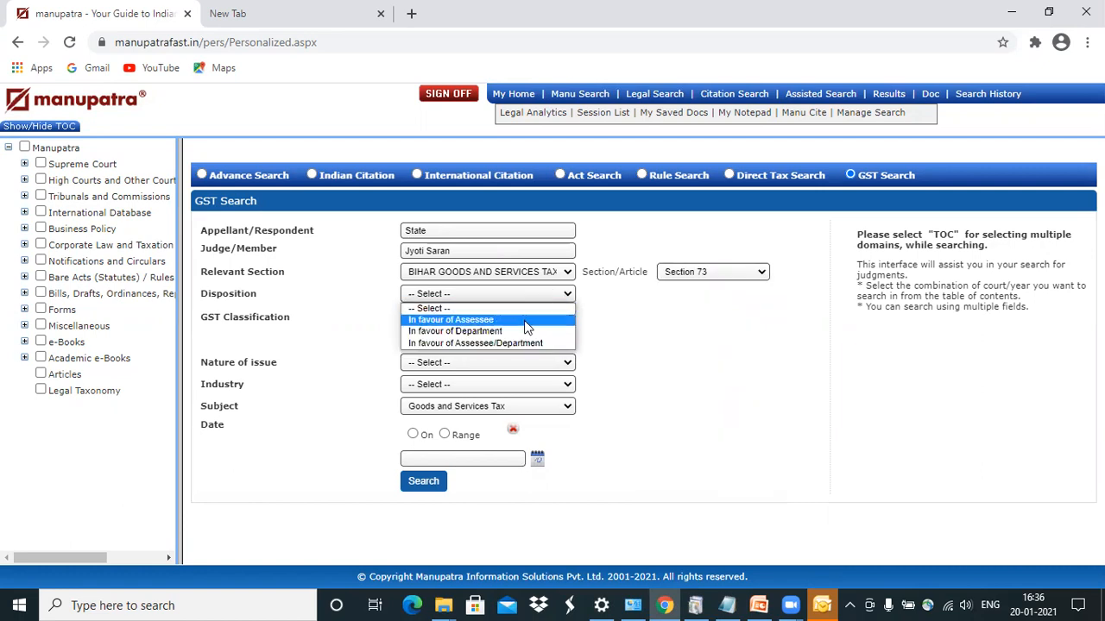
Set Disposition to 'In favour of Assessee' and goods to nuclear reactors, boilers, machinery
{"action": "left_click", "coordinate": [449, 319]}
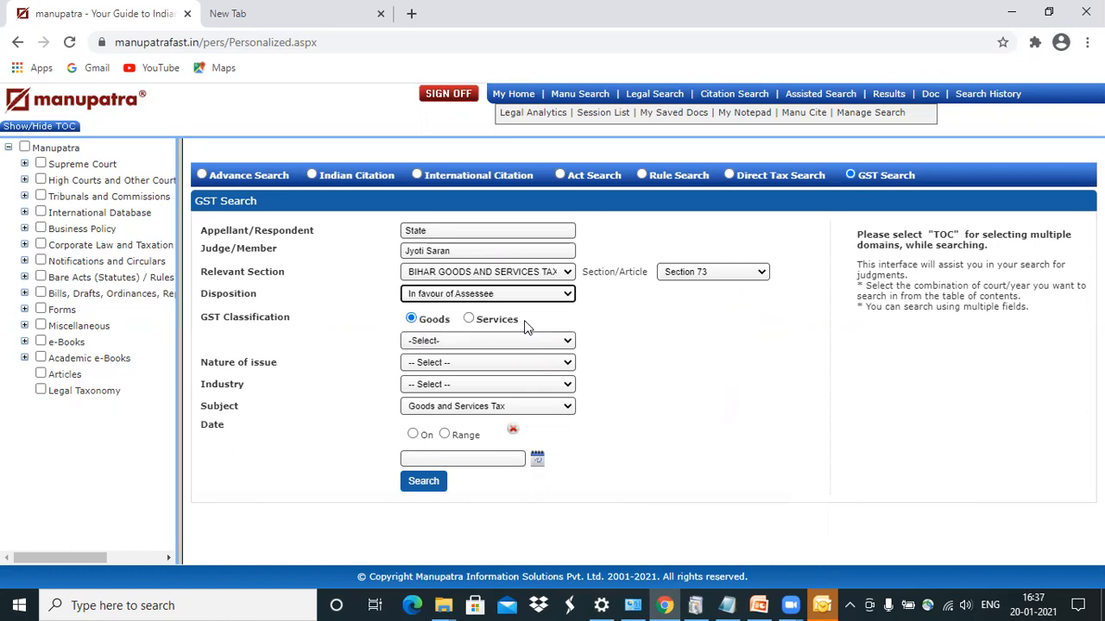
{"action": "mouse_move", "coordinate": [551, 348]}
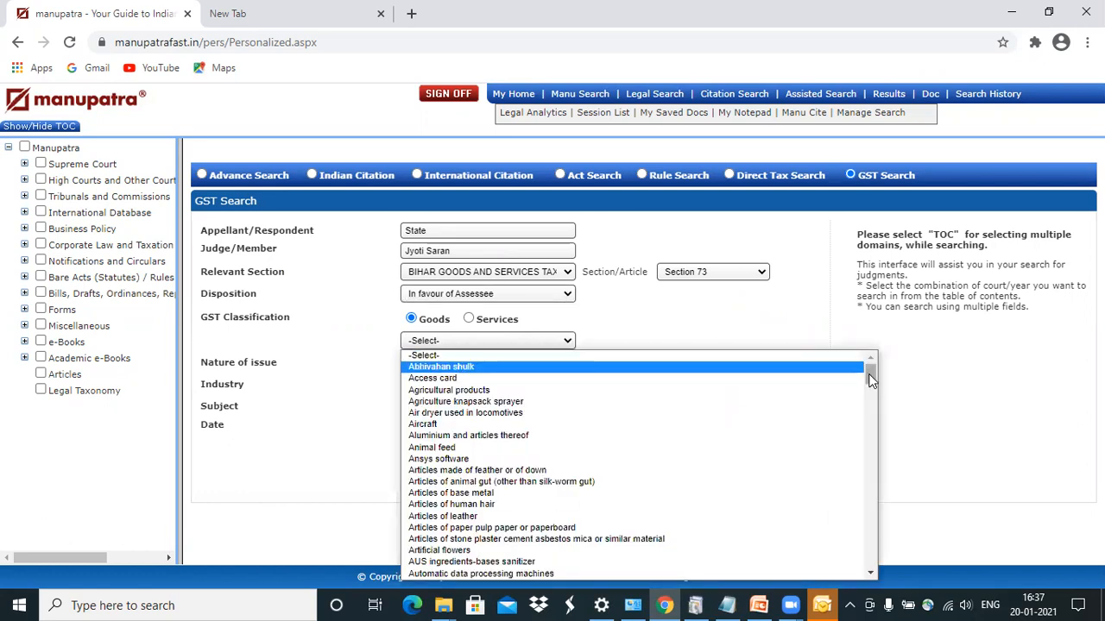
{"action": "scroll", "scroll_direction": "down", "scroll_amount": 3}
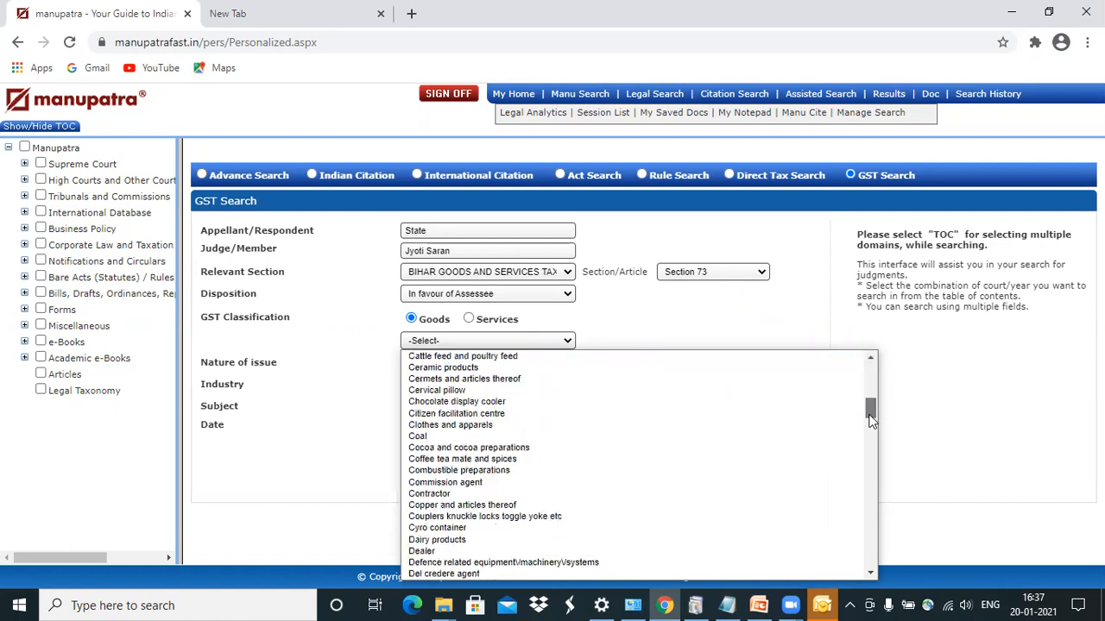
{"action": "scroll", "scroll_direction": "down", "scroll_amount": 3}
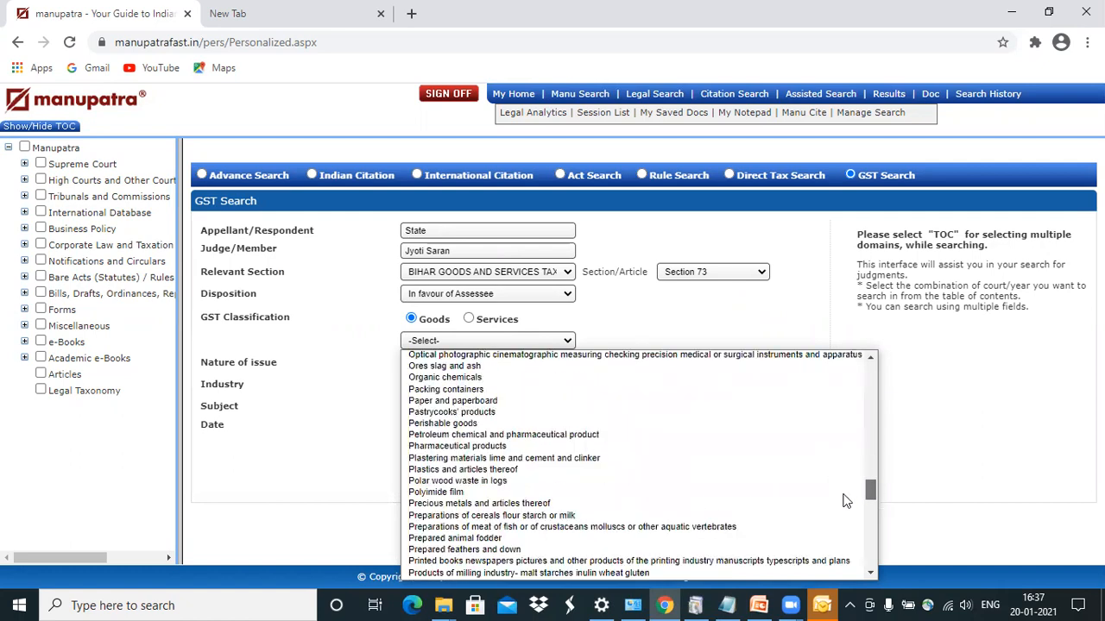
{"action": "scroll", "scroll_direction": "down", "scroll_amount": 3}
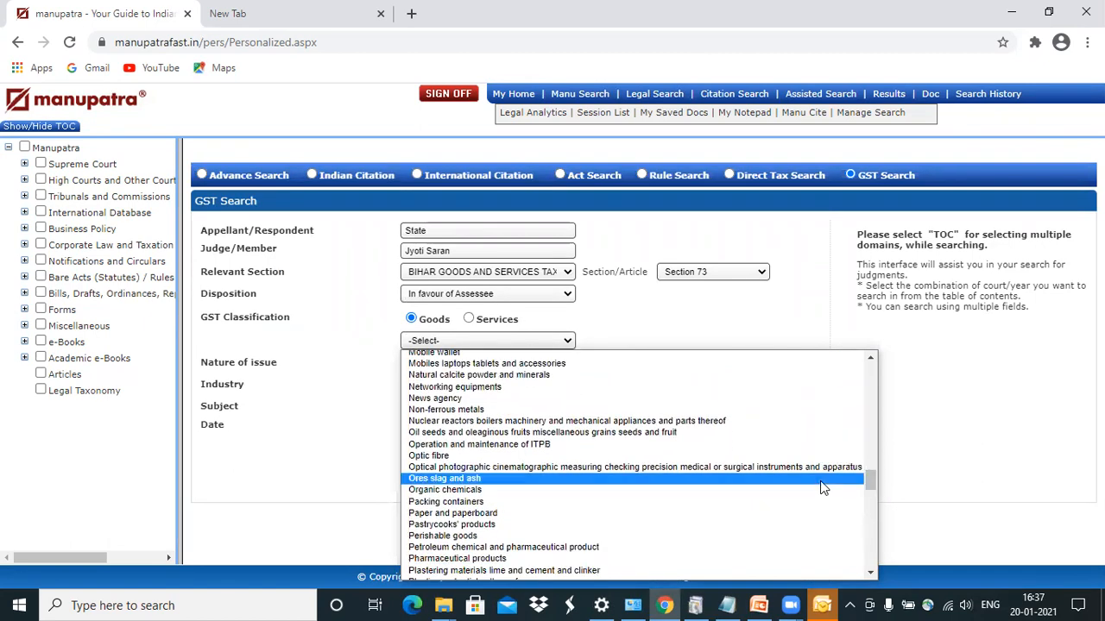
{"action": "left_click", "coordinate": [567, 421]}
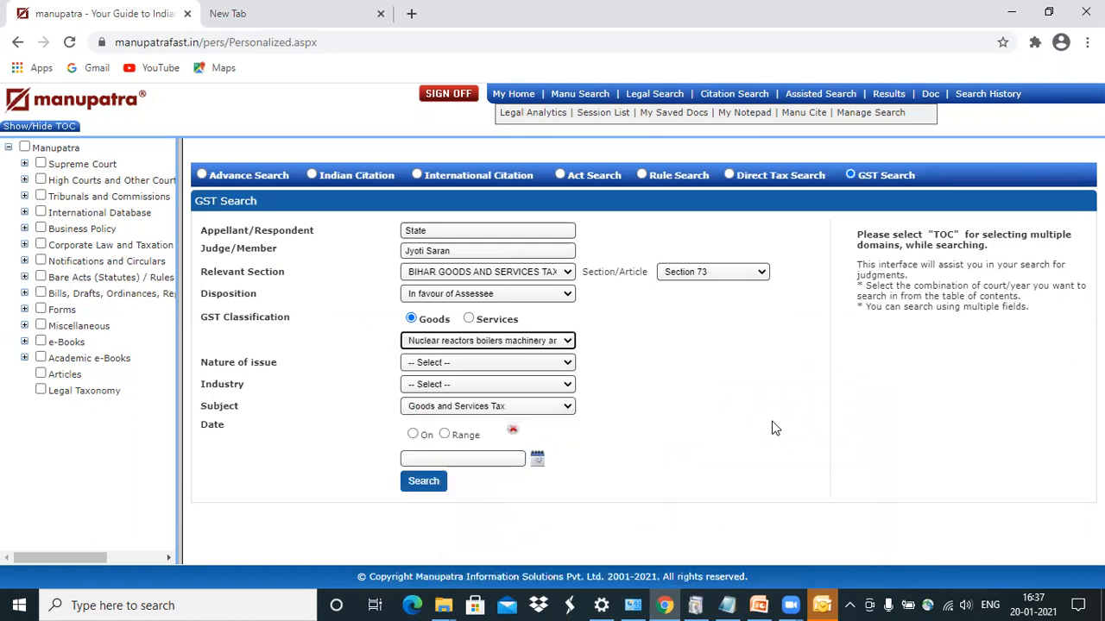
{"action": "mouse_move", "coordinate": [616, 400]}
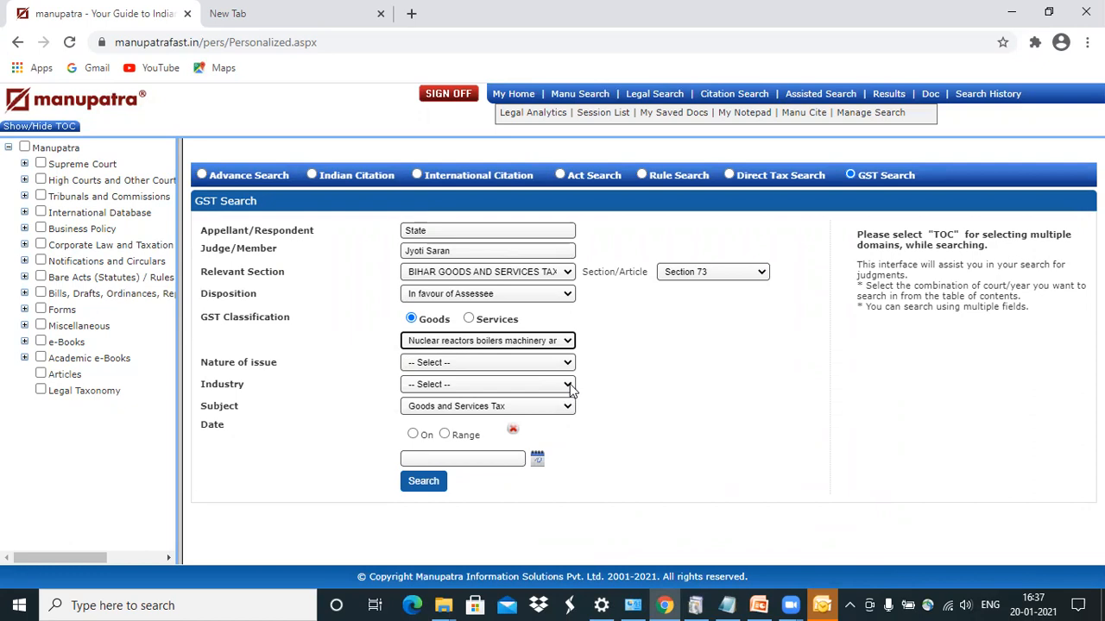
Select the Capital Goods/ Engineering industry and run the search
{"action": "left_click", "coordinate": [567, 384]}
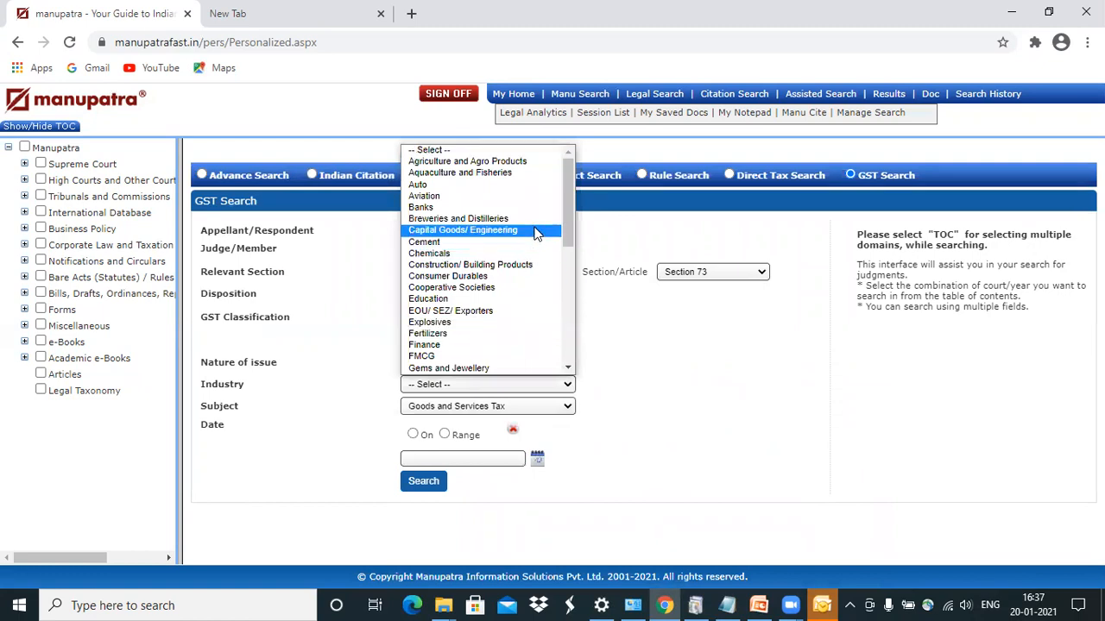
{"action": "left_click", "coordinate": [463, 229]}
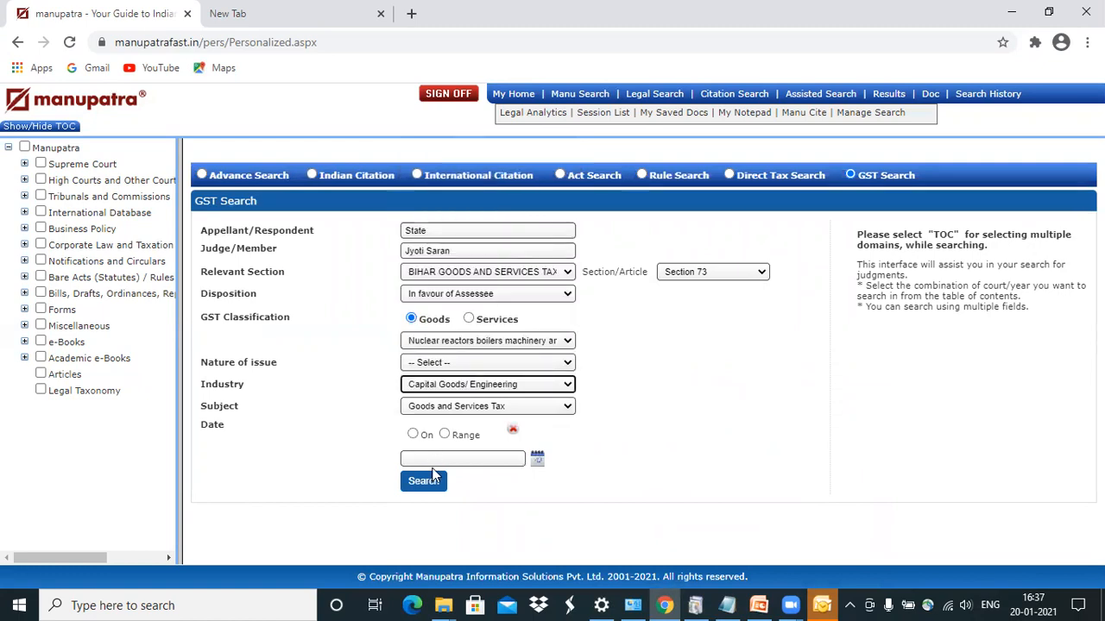
{"action": "left_click", "coordinate": [422, 481]}
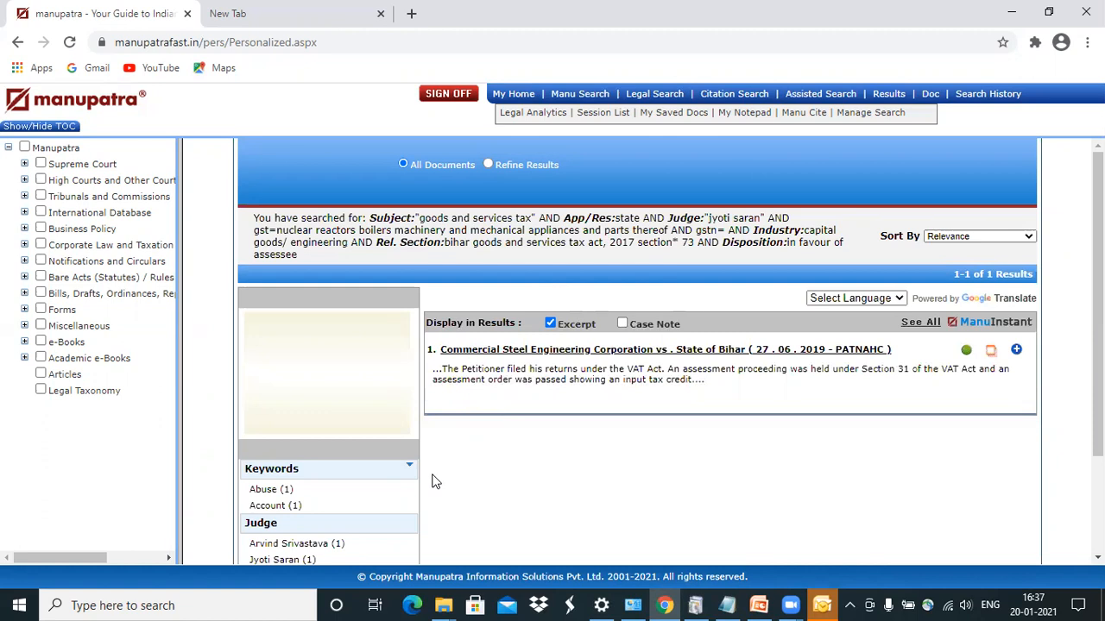
{"action": "mouse_move", "coordinate": [82, 7]}
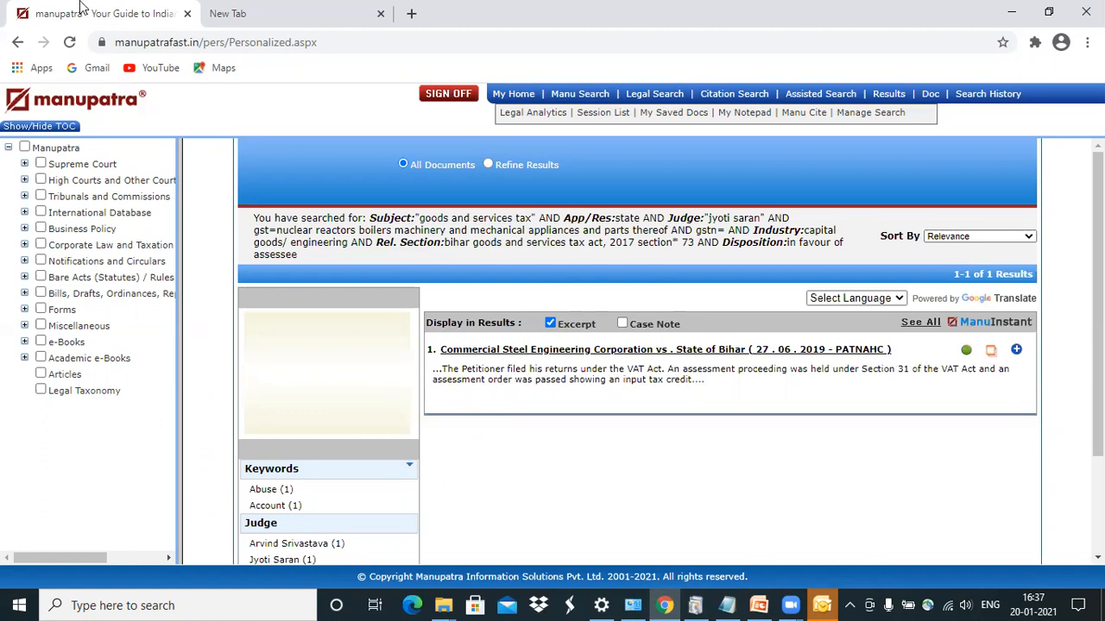